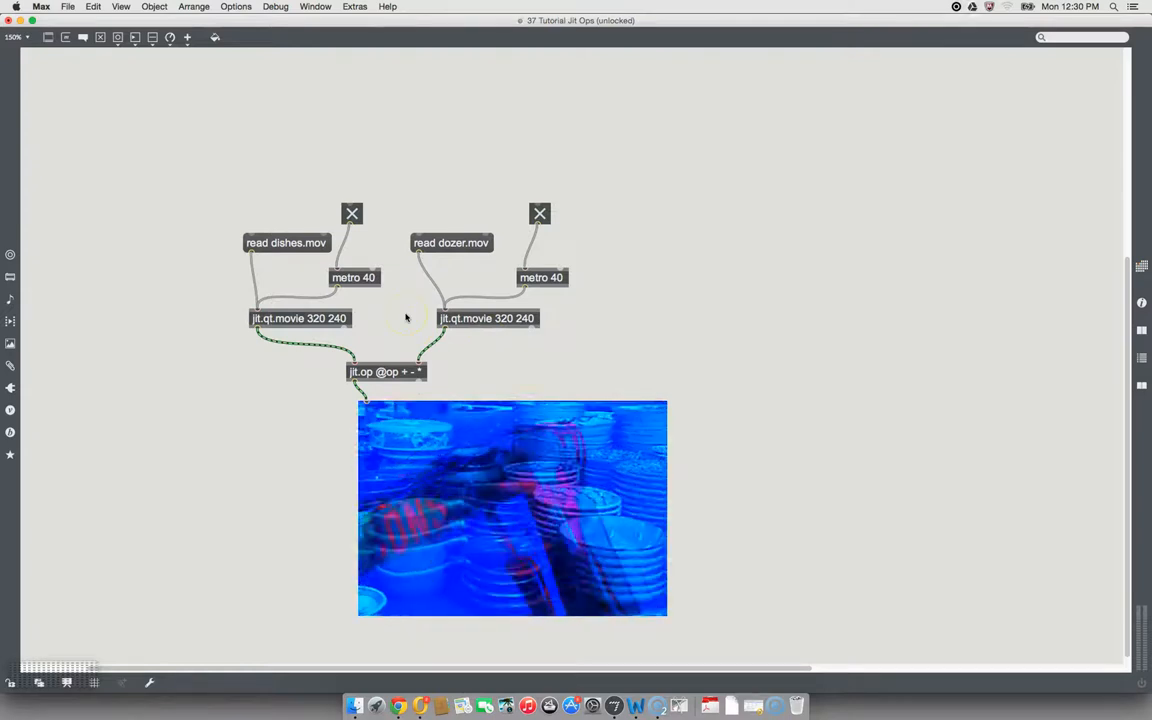
mouse_move(237, 168)
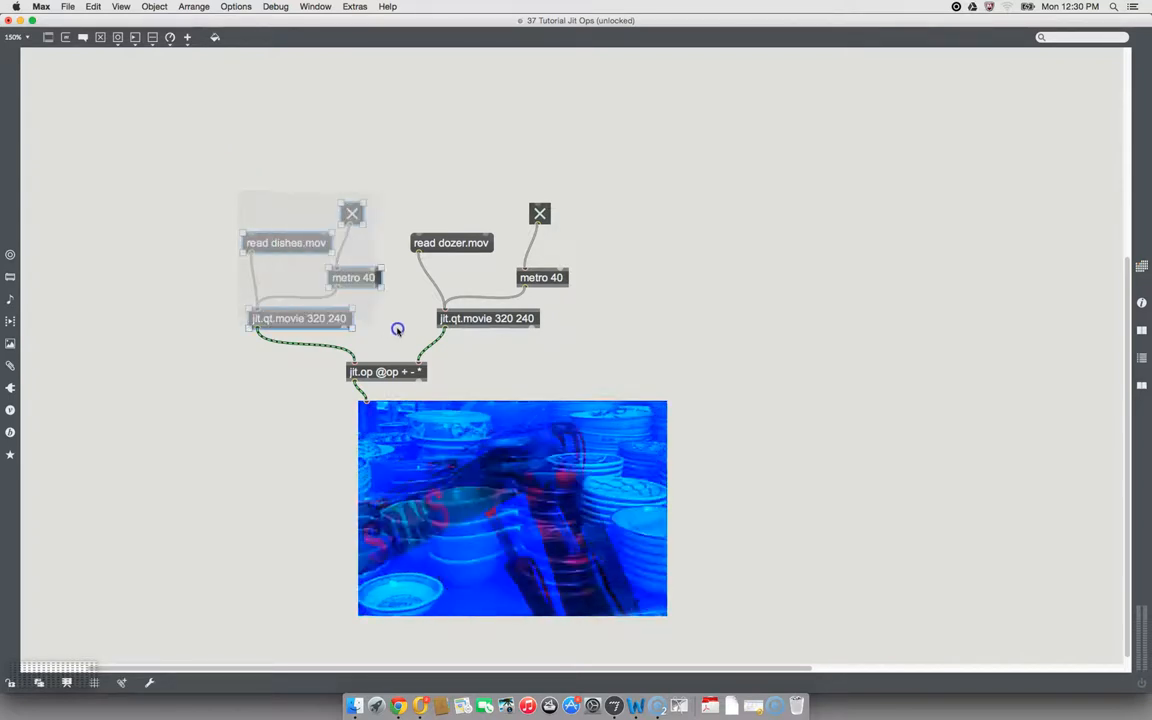
Drag the dishes.mov and dozer.mov player chains upward, leaving space above jit.op.
left_click(299, 318)
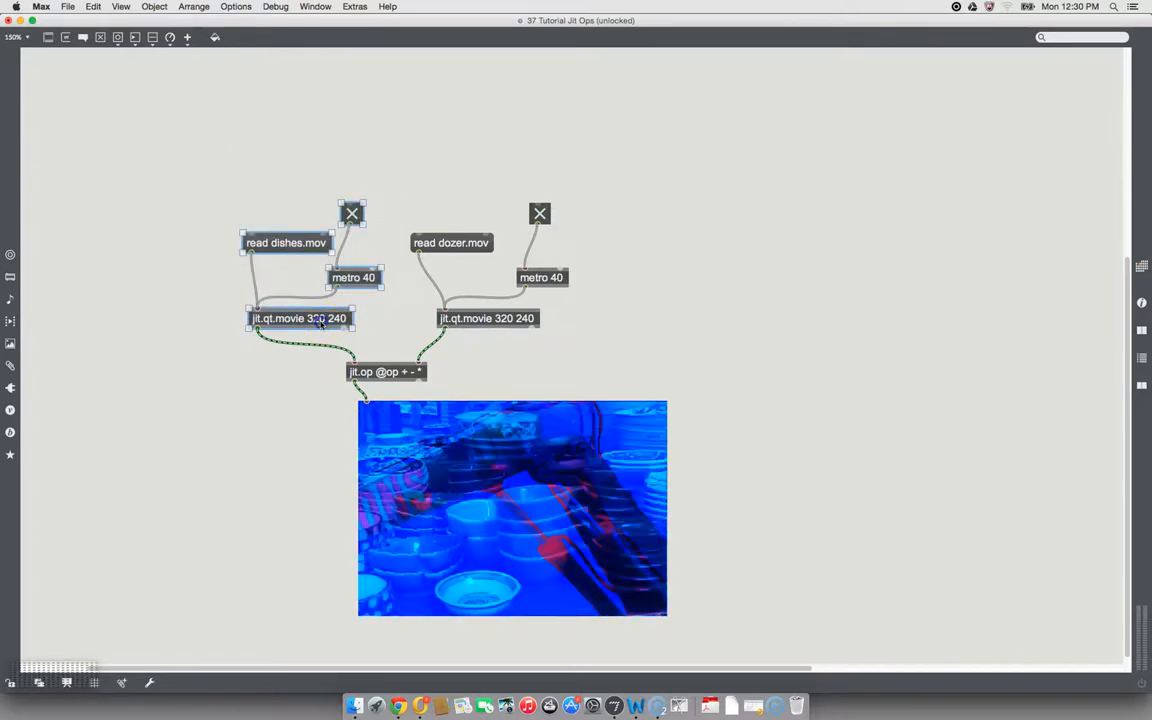
left_click_drag(300, 318, 272, 229)
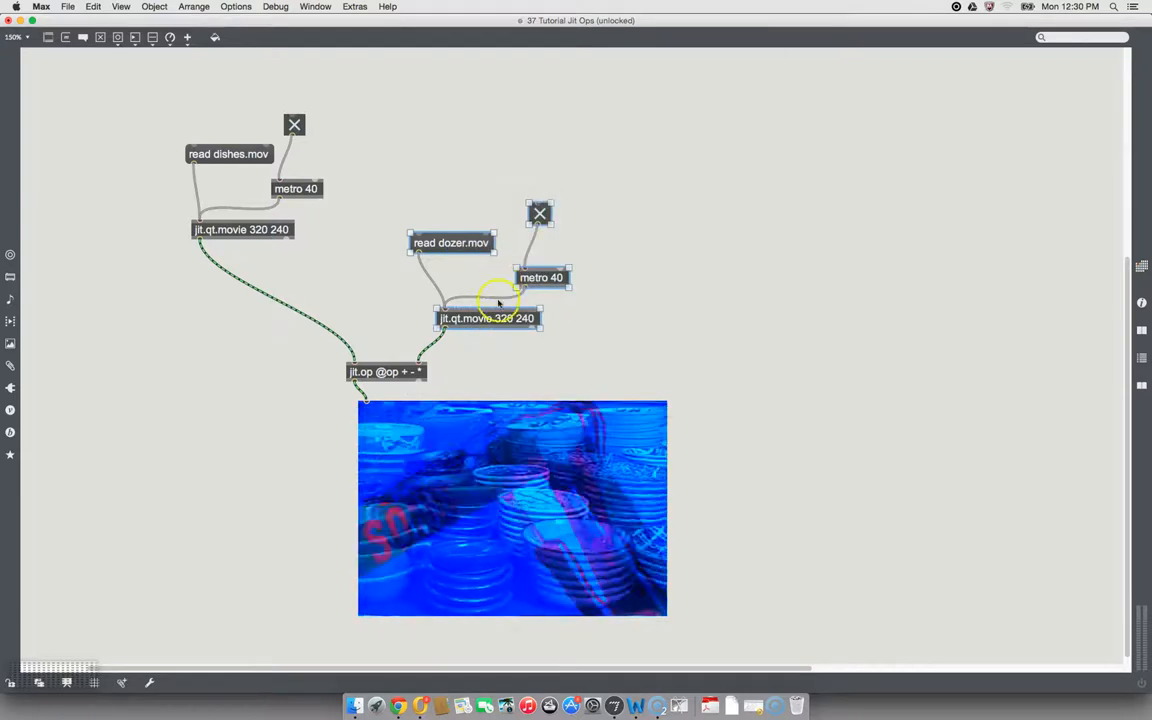
left_click_drag(487, 318, 495, 207)
type("p")
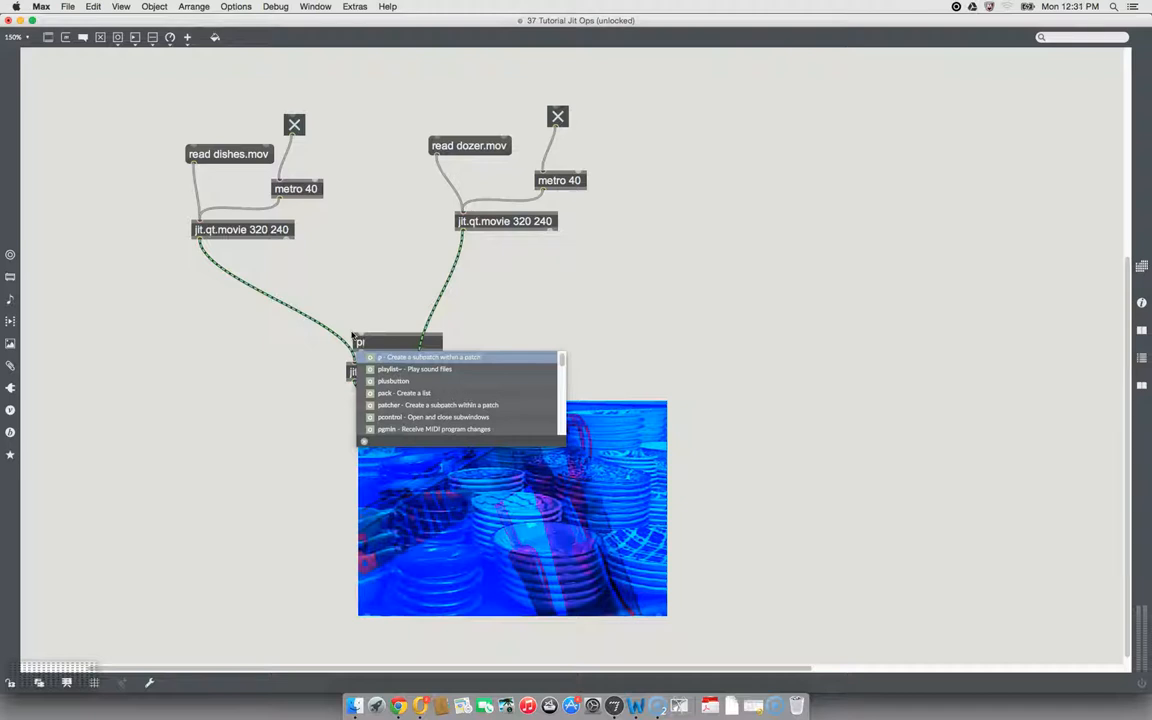
Create a prepend op object and position it just above jit.op.
type("reset")
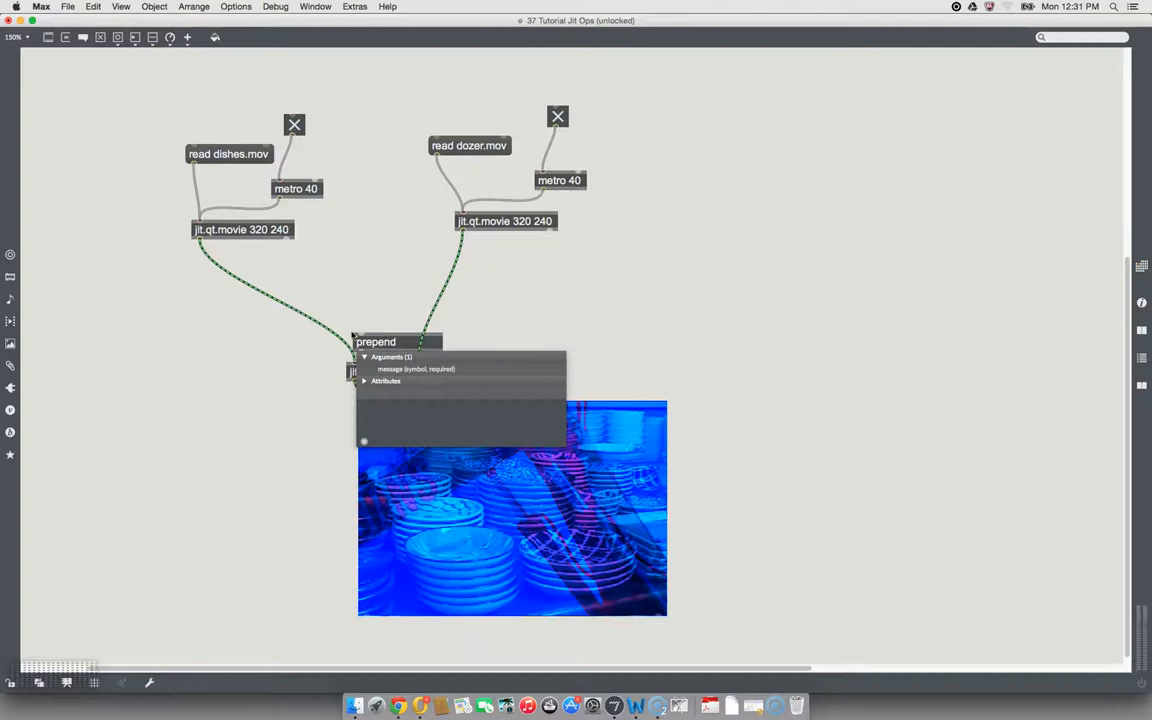
type("op")
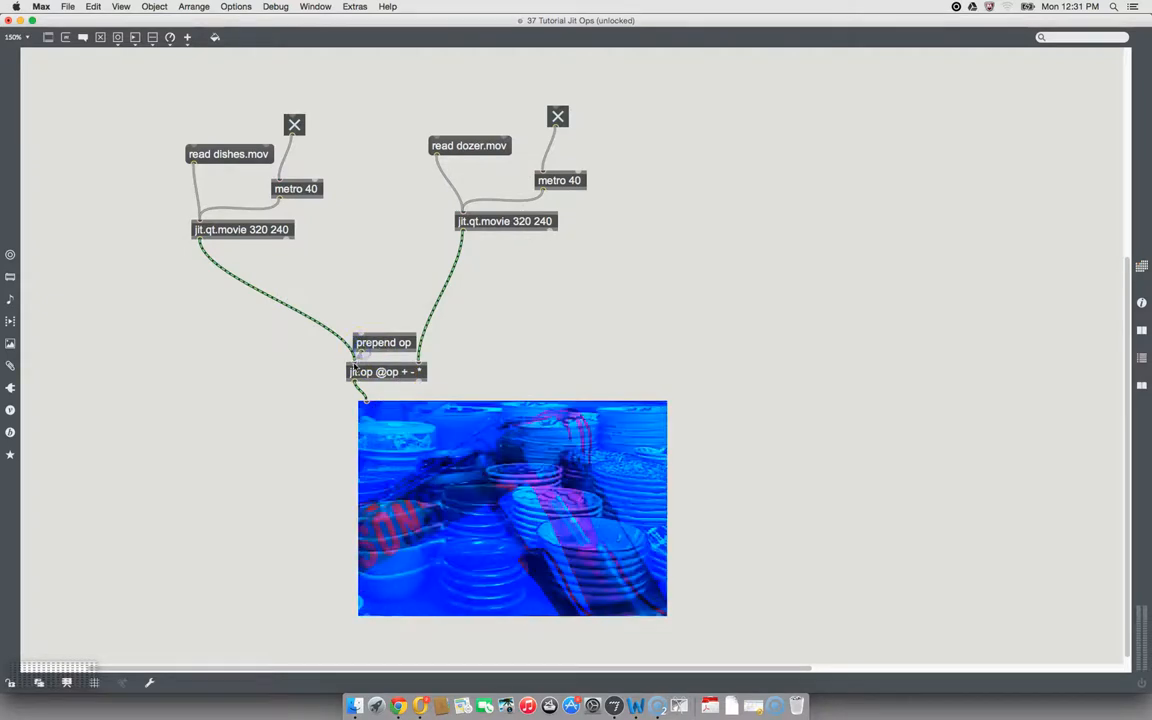
left_click(383, 342)
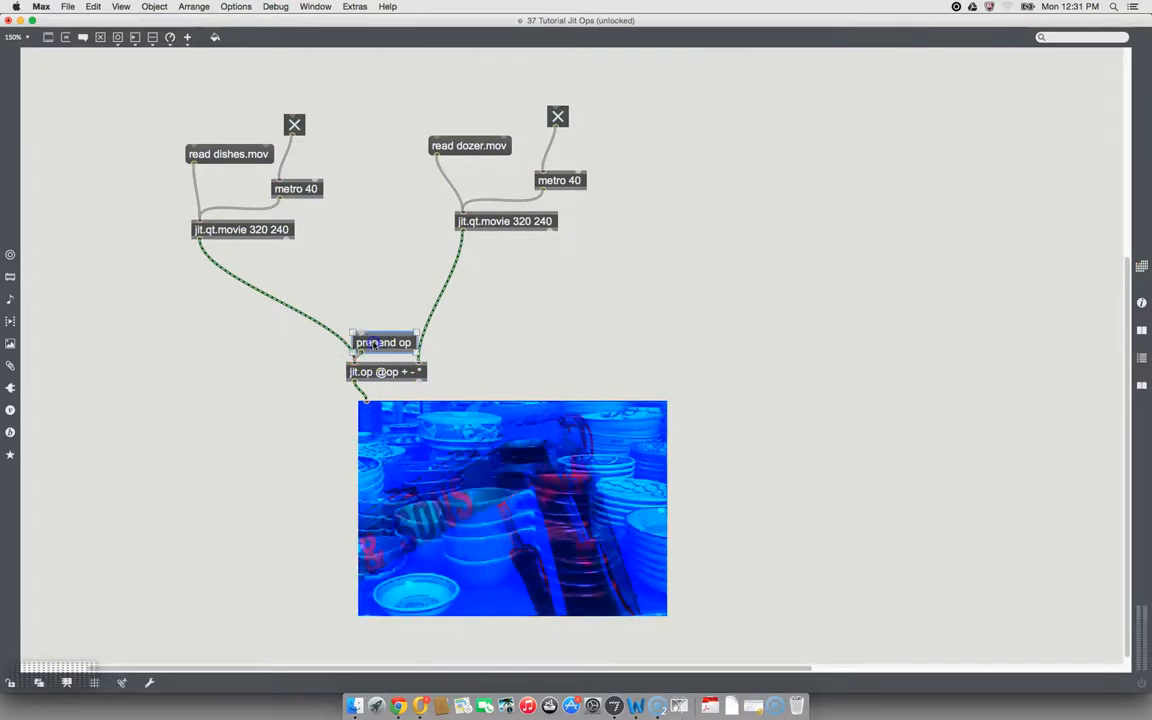
left_click_drag(383, 342, 377, 322)
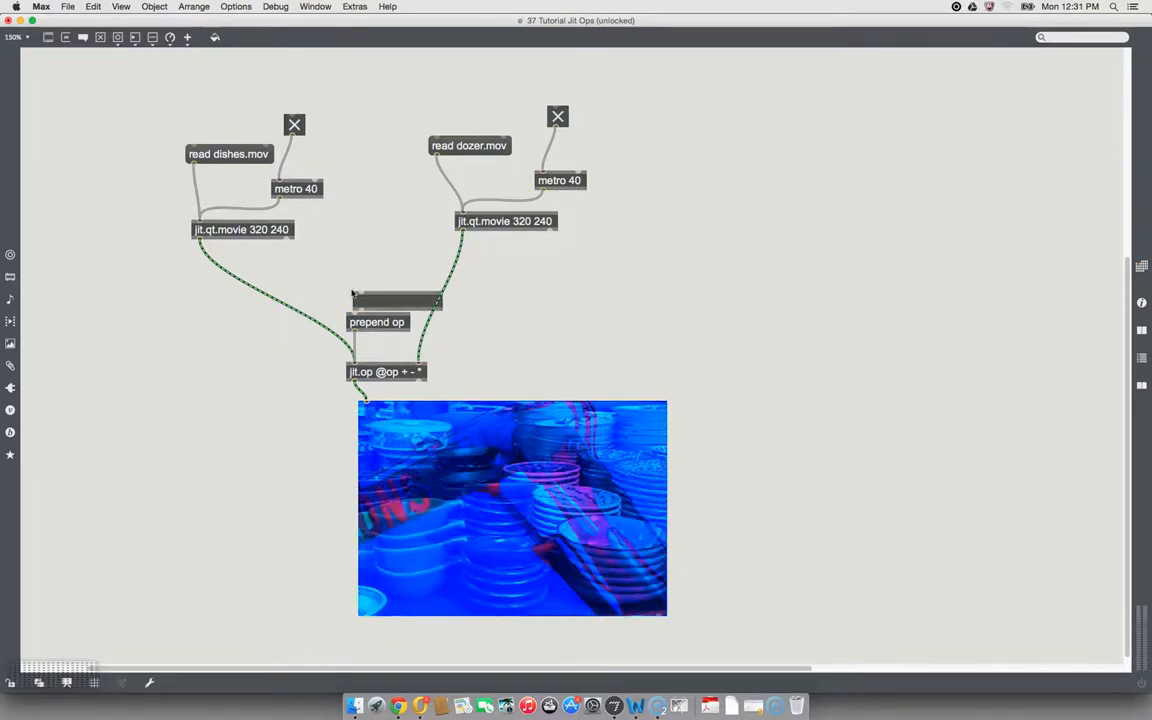
Create a pak s s s s object and patch its outlet into prepend op.
type("p")
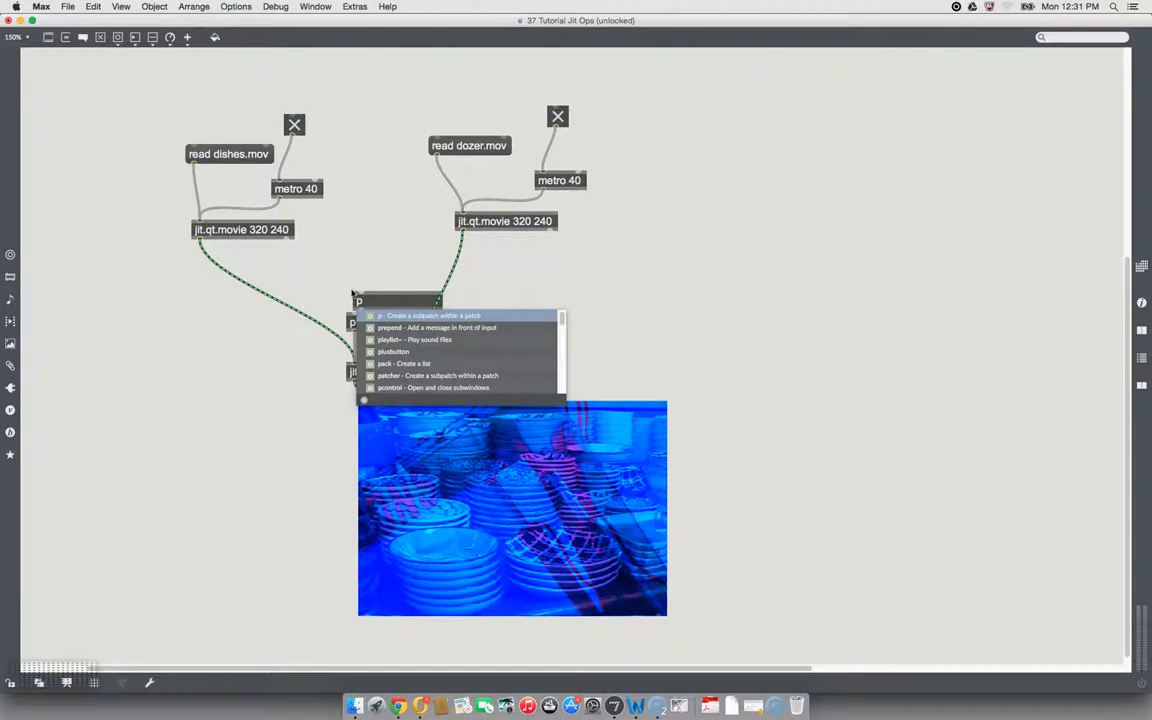
type("a")
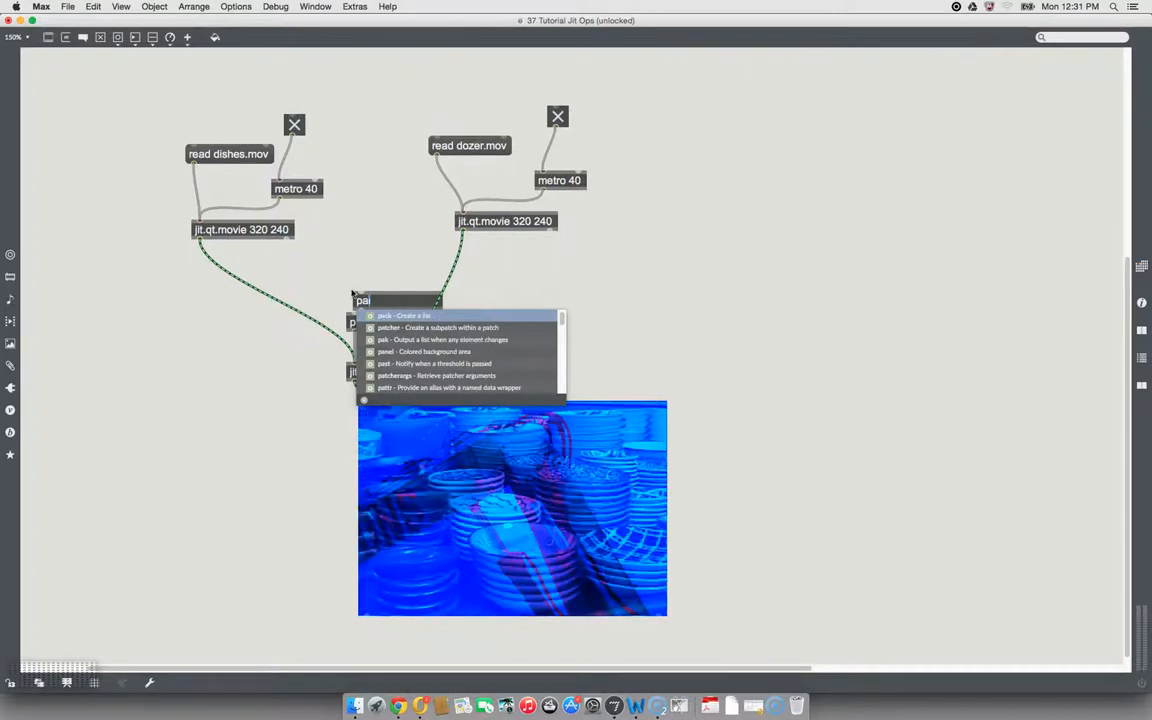
type("c")
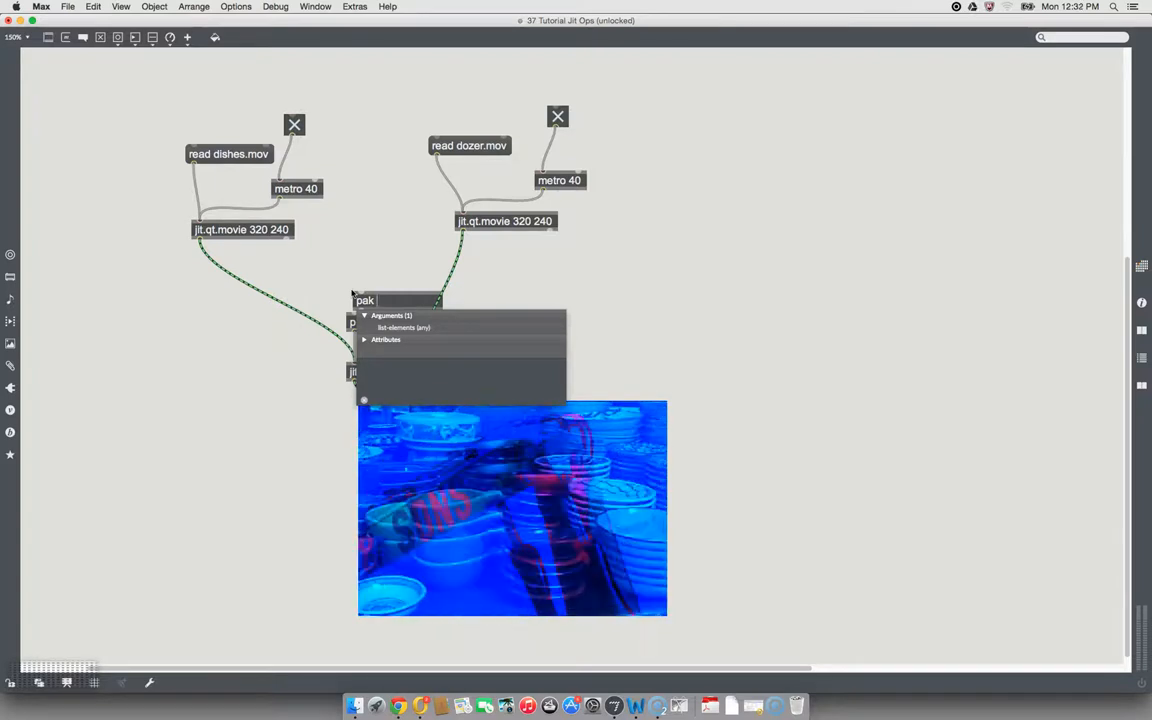
type("s s s s")
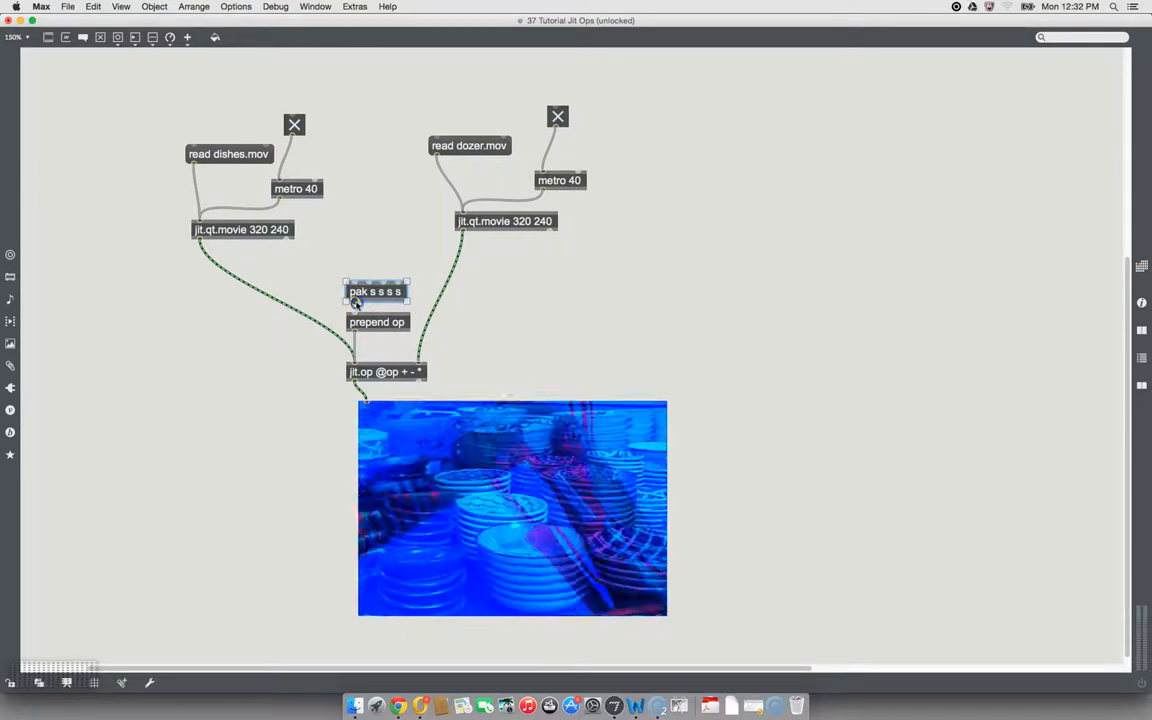
left_click(377, 321)
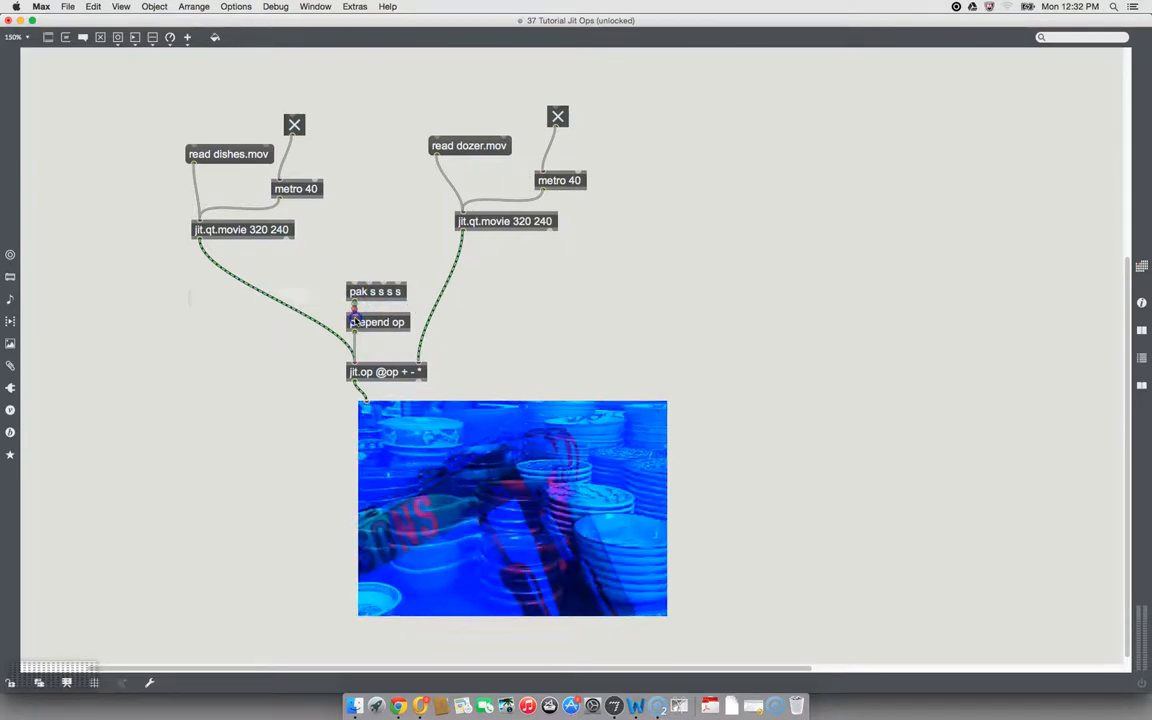
left_click(397, 291)
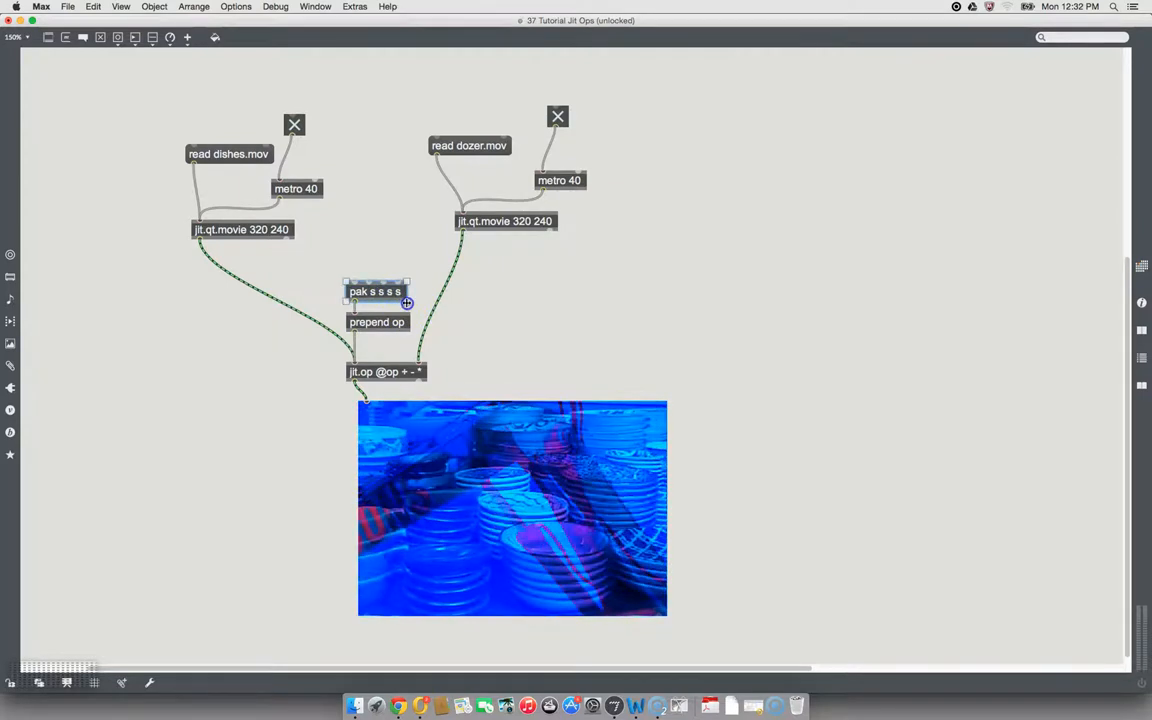
Widen the pak s s s s object and add a umenu above it.
left_click_drag(407, 291, 490, 291)
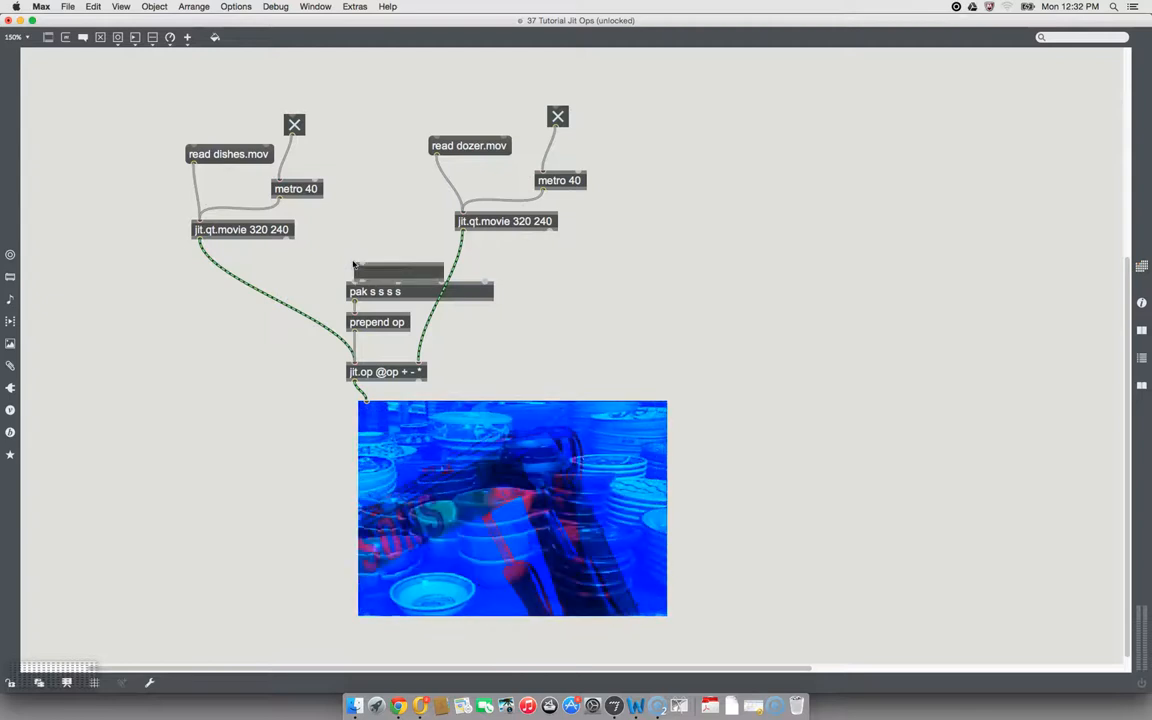
type("umenu")
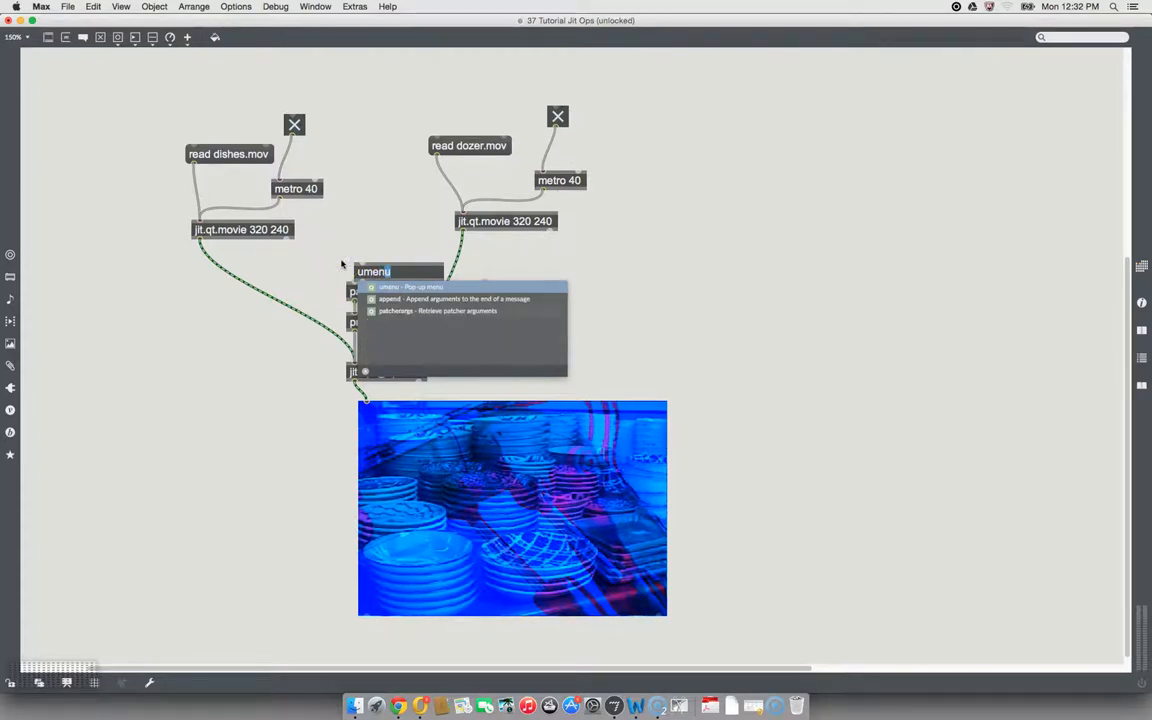
left_click(410, 287)
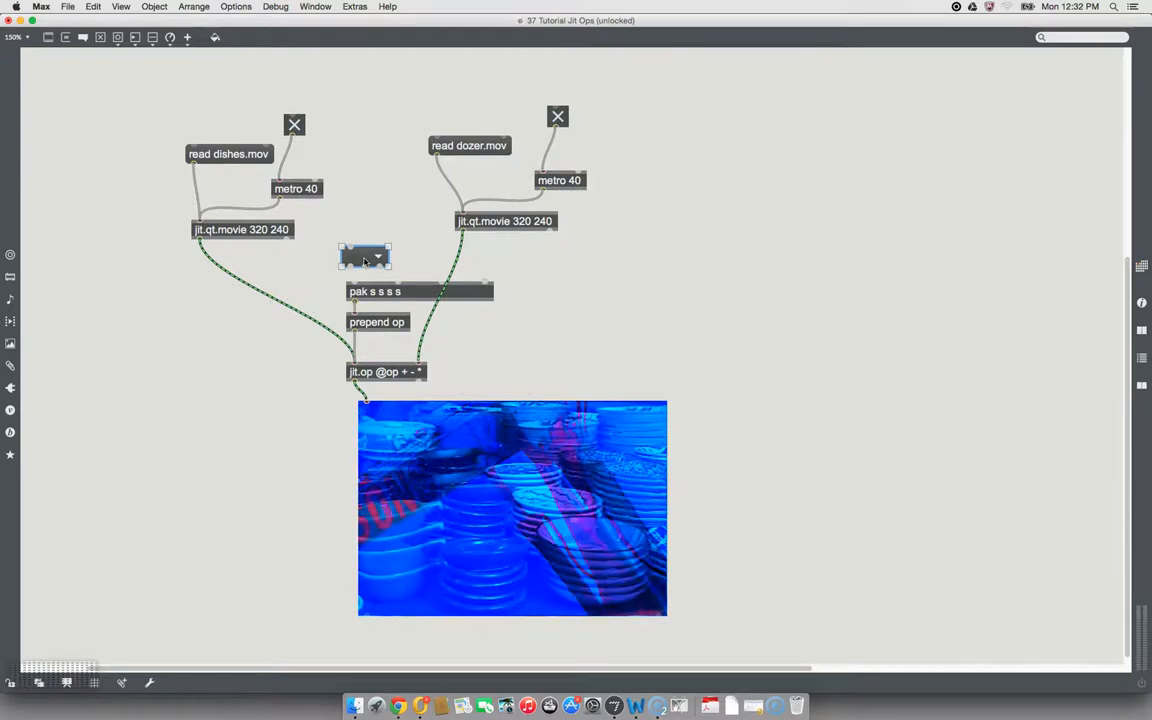
Give the umenu the menu items +, -, *, /, !- in its Inspector.
left_click(365, 255)
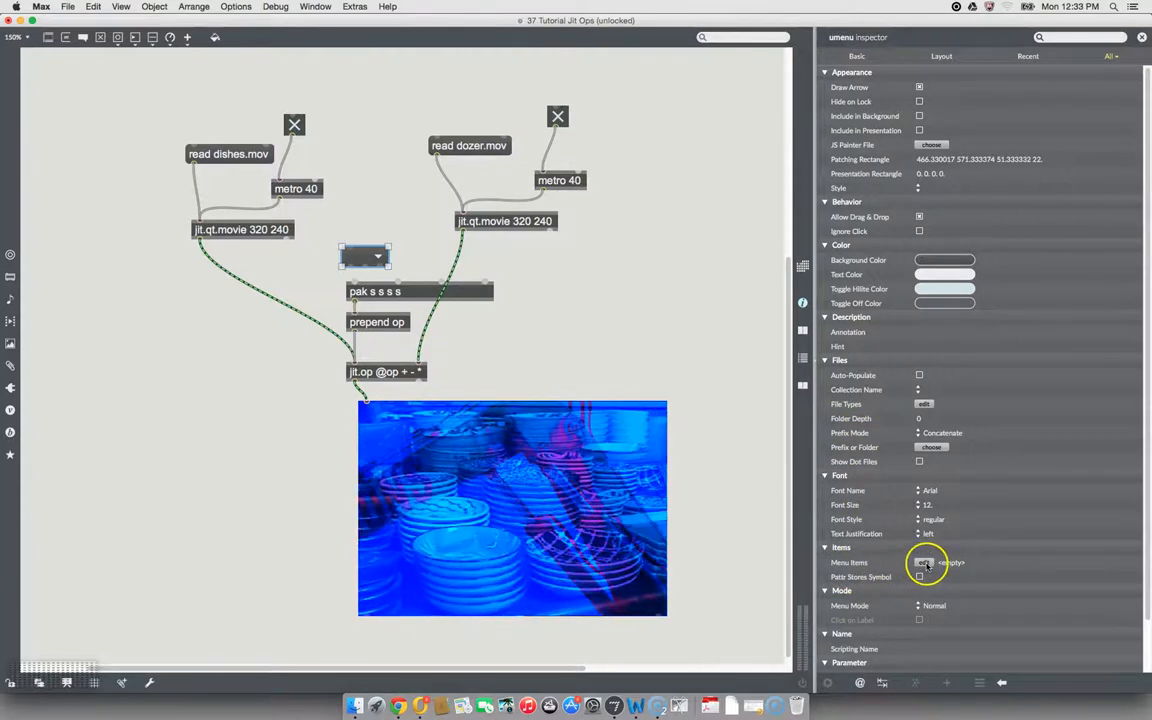
left_click(923, 562)
type("+, -, *, /")
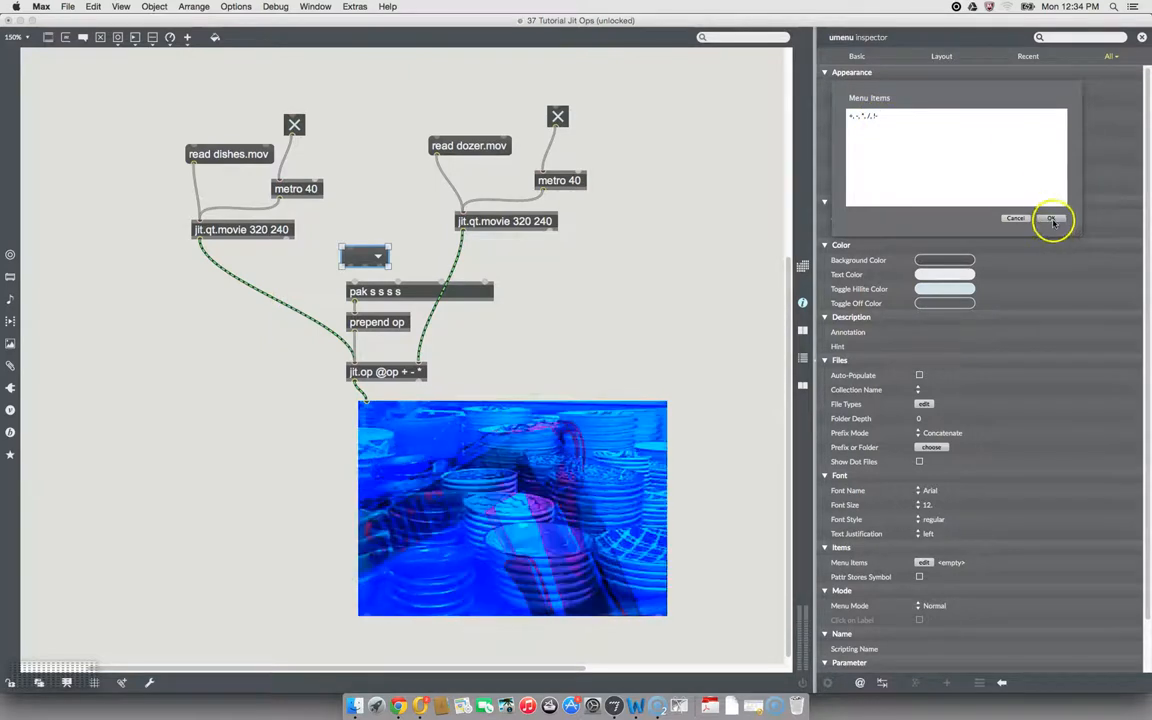
left_click(1052, 218)
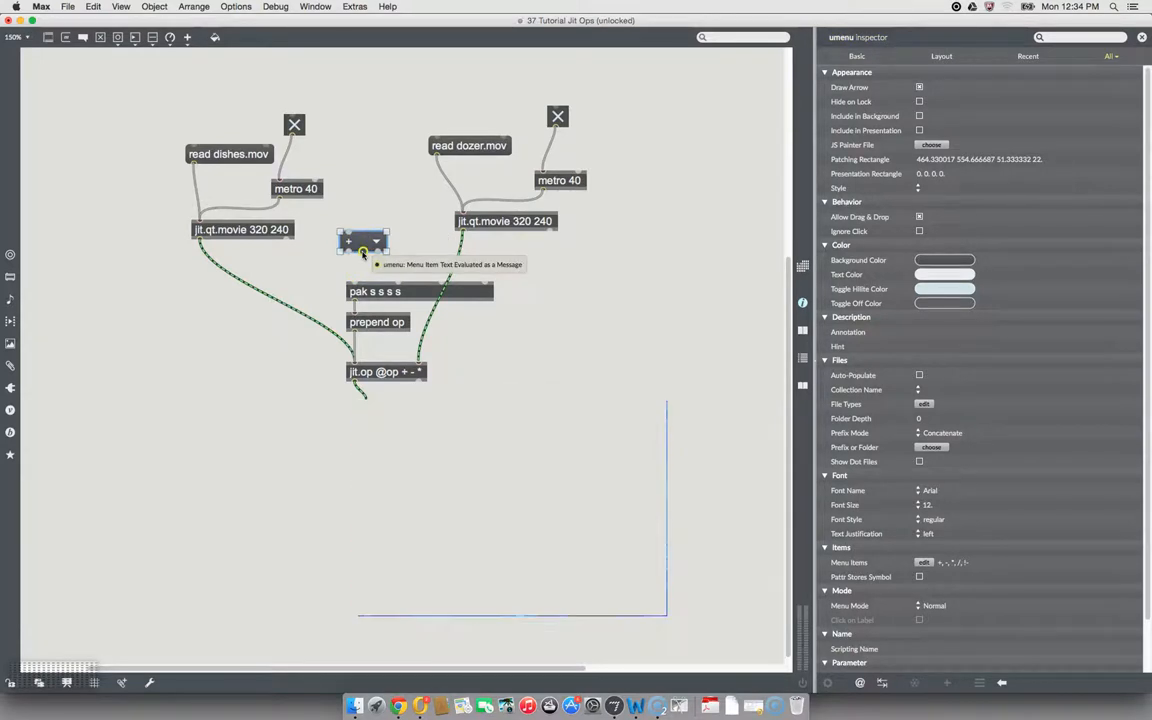
Duplicate the operator menu for the pak inlets and shift the dozer movie player and metro right.
left_click(362, 248)
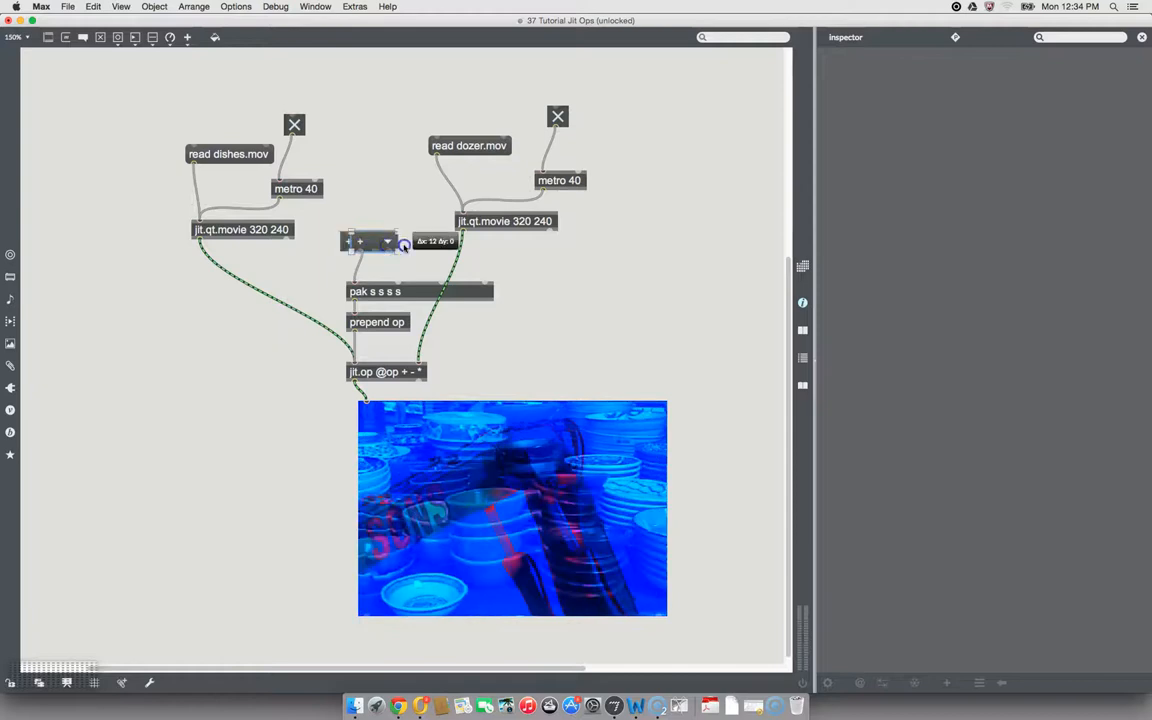
left_click_drag(370, 242, 410, 255)
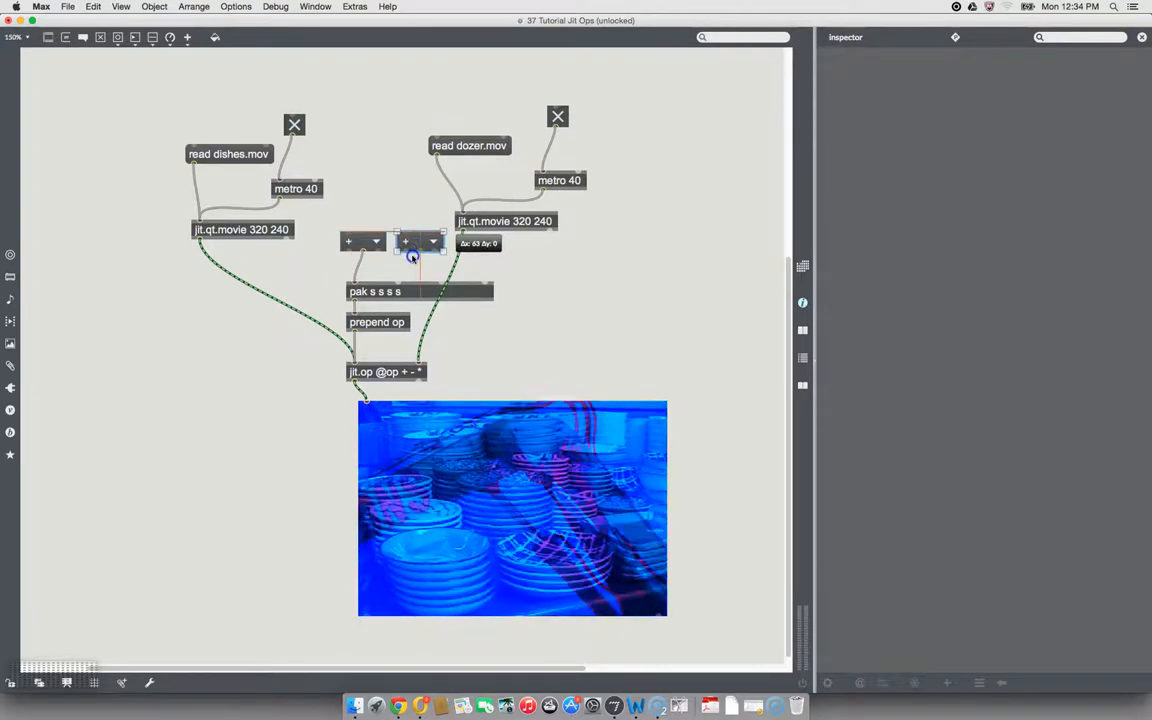
left_click(415, 254)
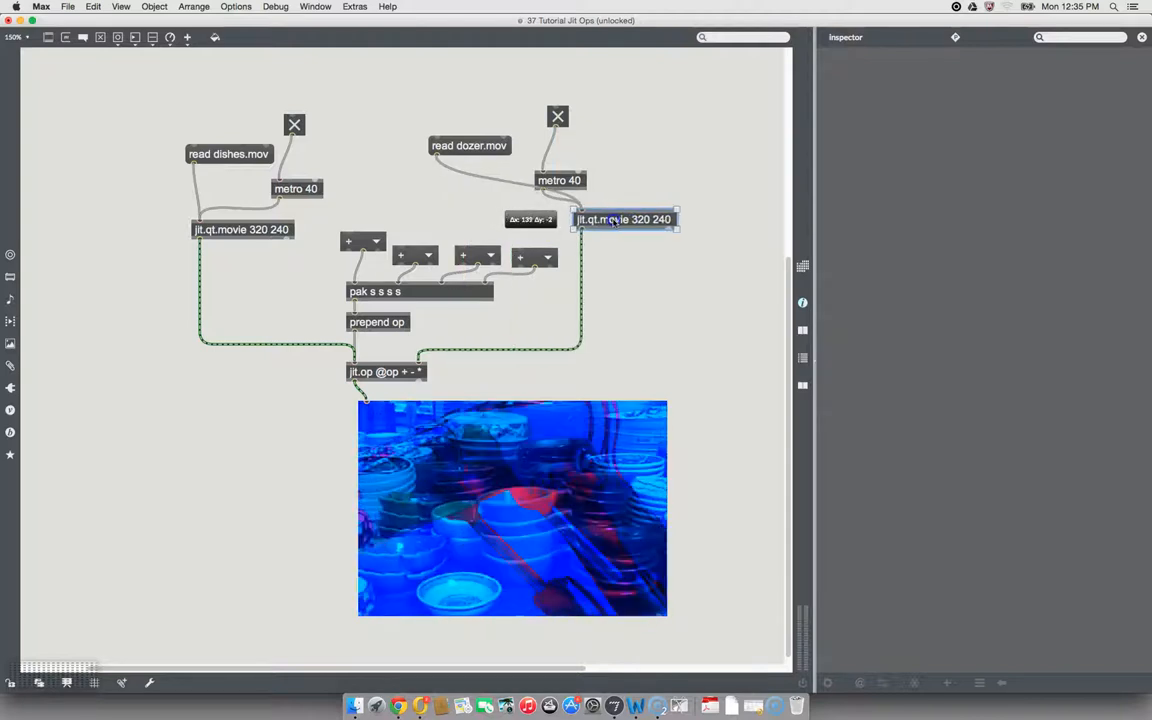
left_click(620, 219)
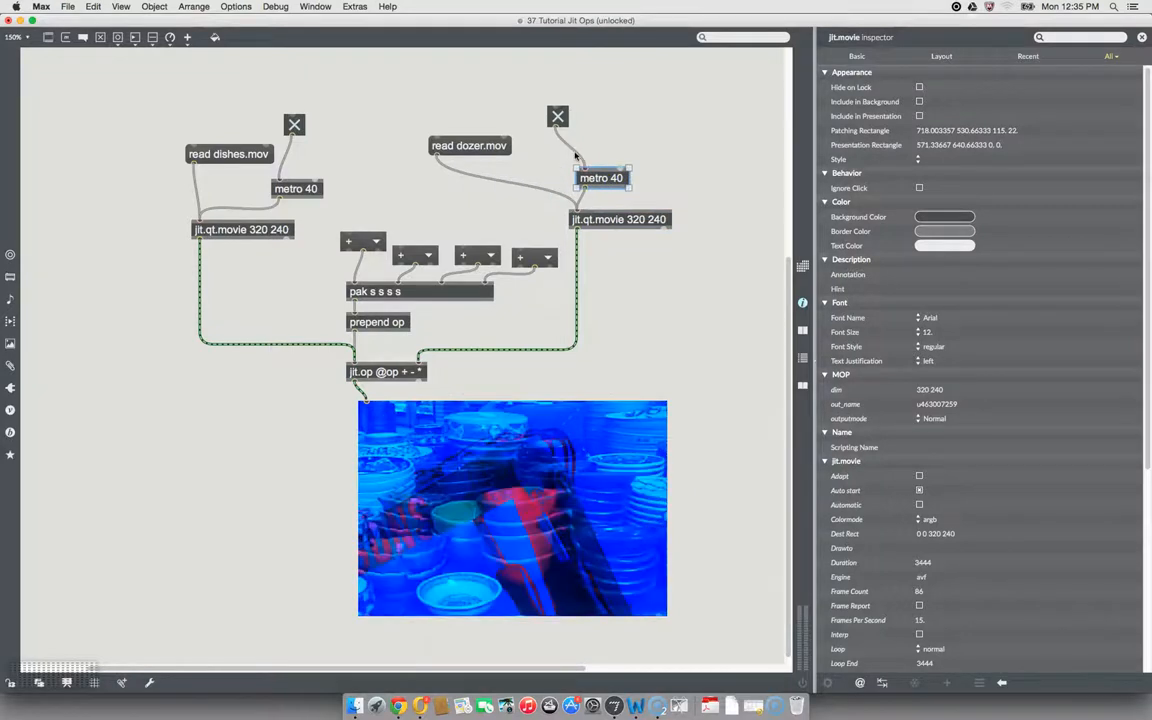
left_click(601, 177)
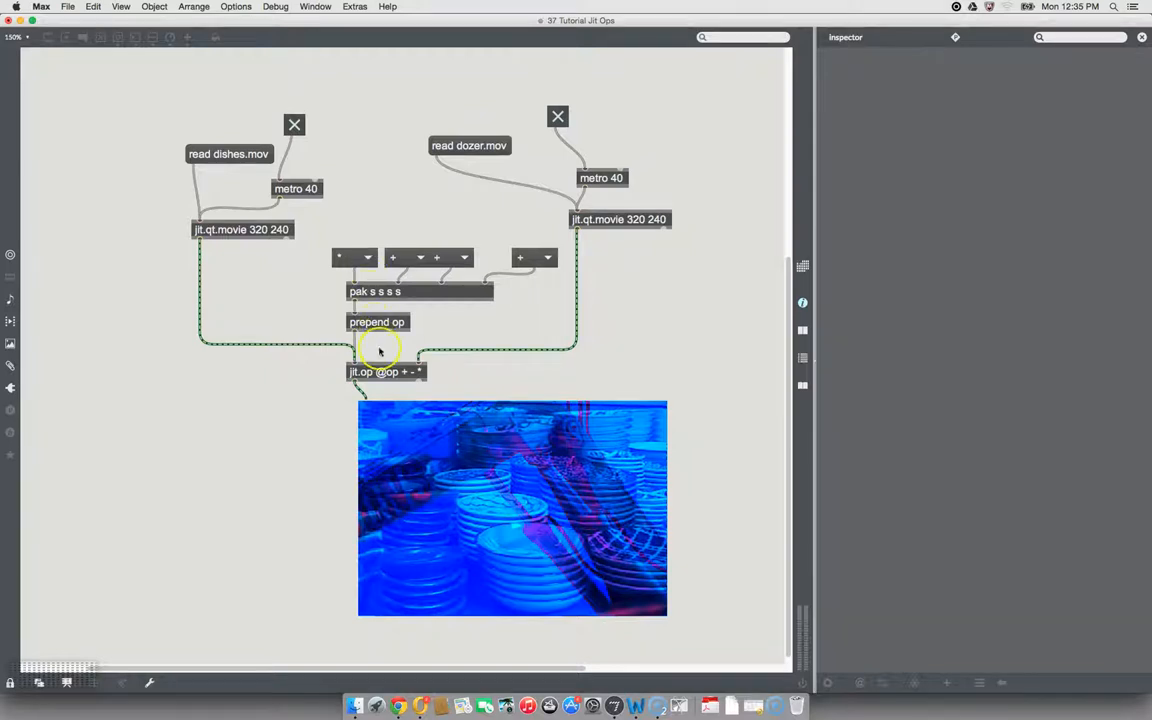
mouse_move(401, 420)
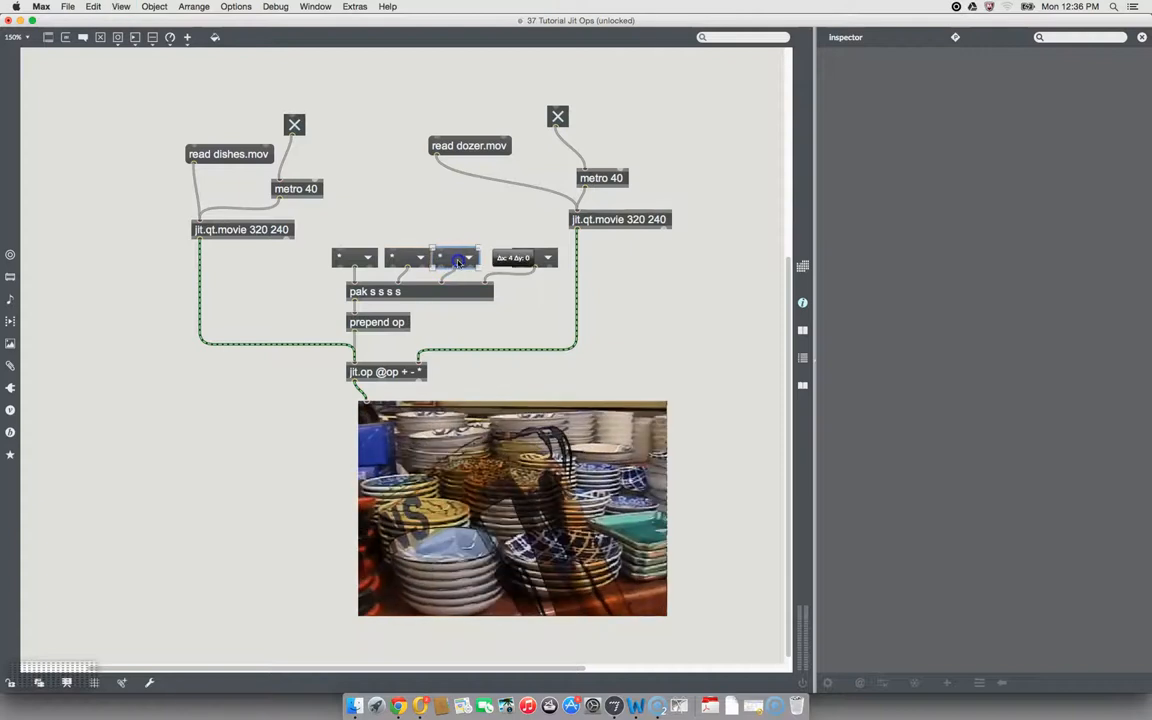
Place the third operator menu and change the fourth plane's operator, turning the video magenta.
left_click(460, 257)
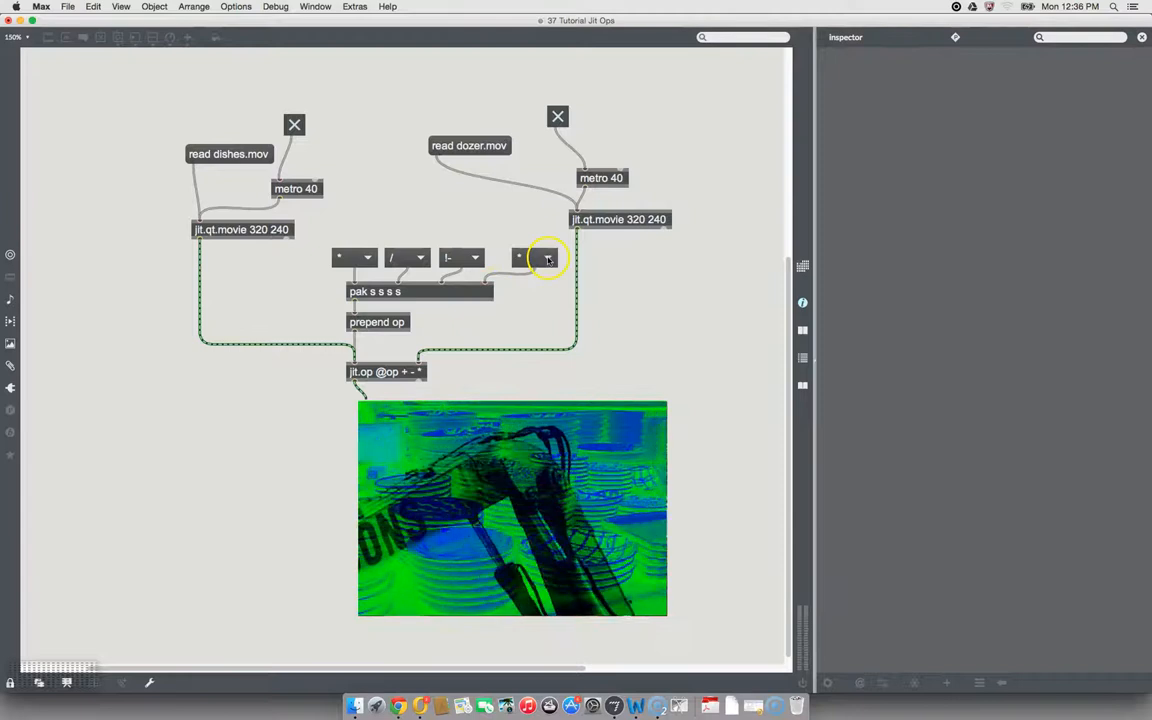
left_click(548, 258)
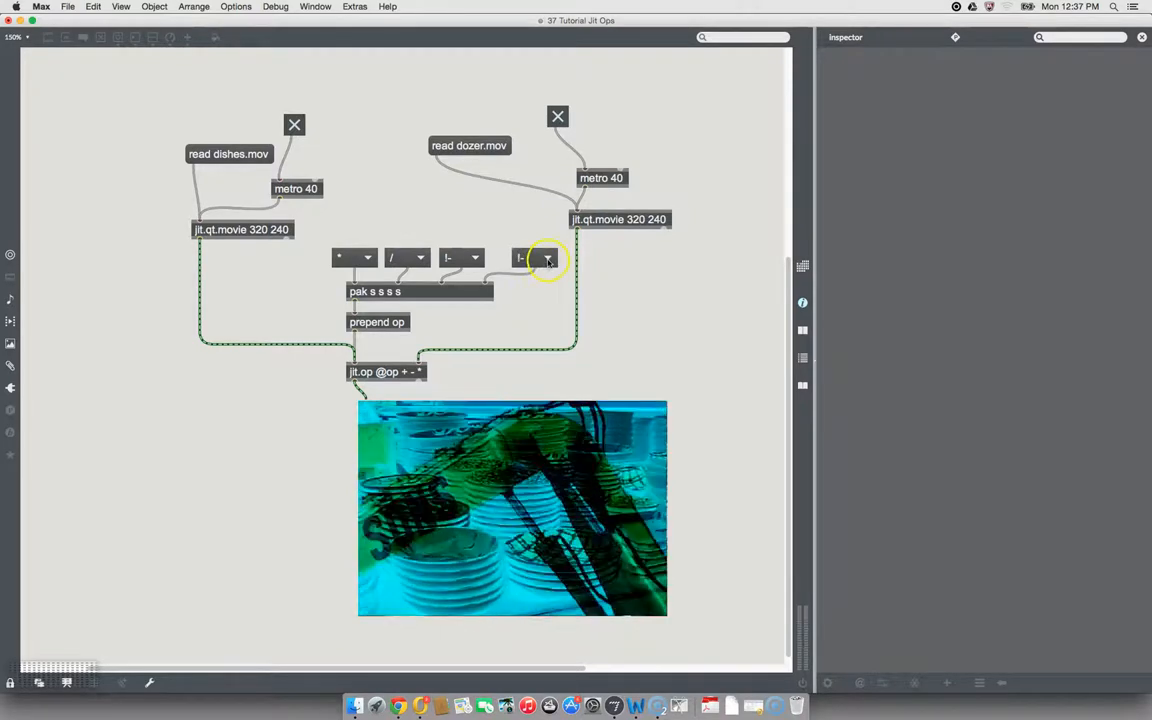
left_click(548, 257)
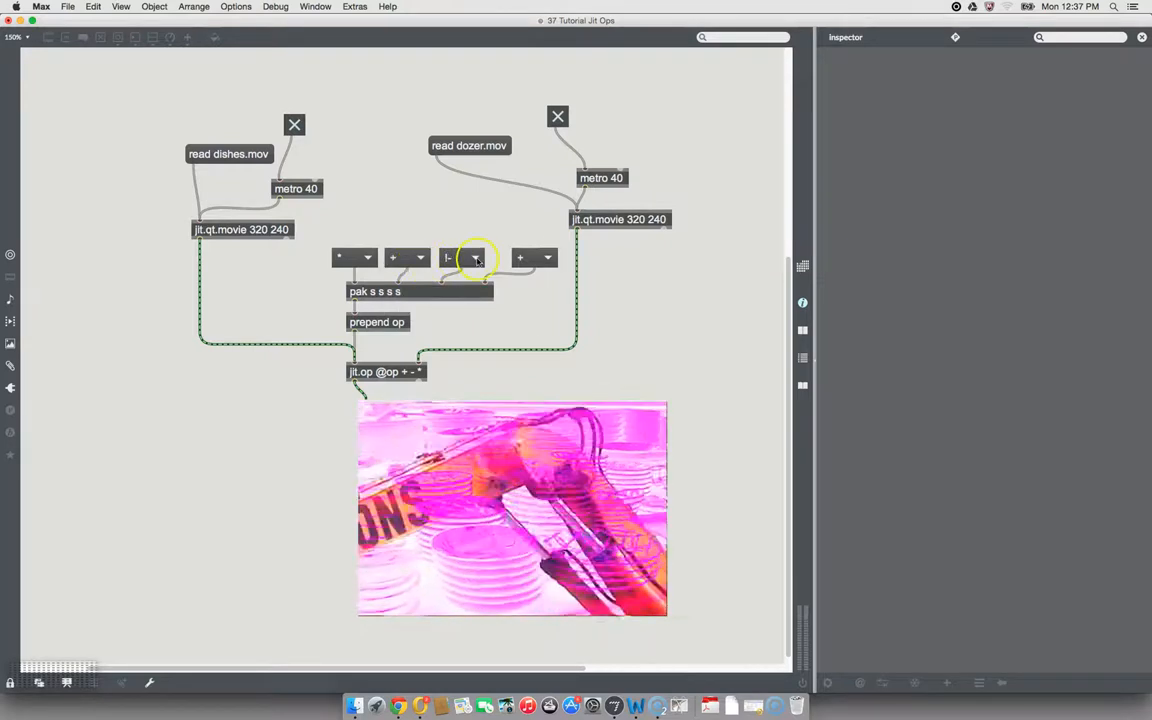
Change the third plane's operator so the menus read *, *, /, !-.
left_click(461, 257)
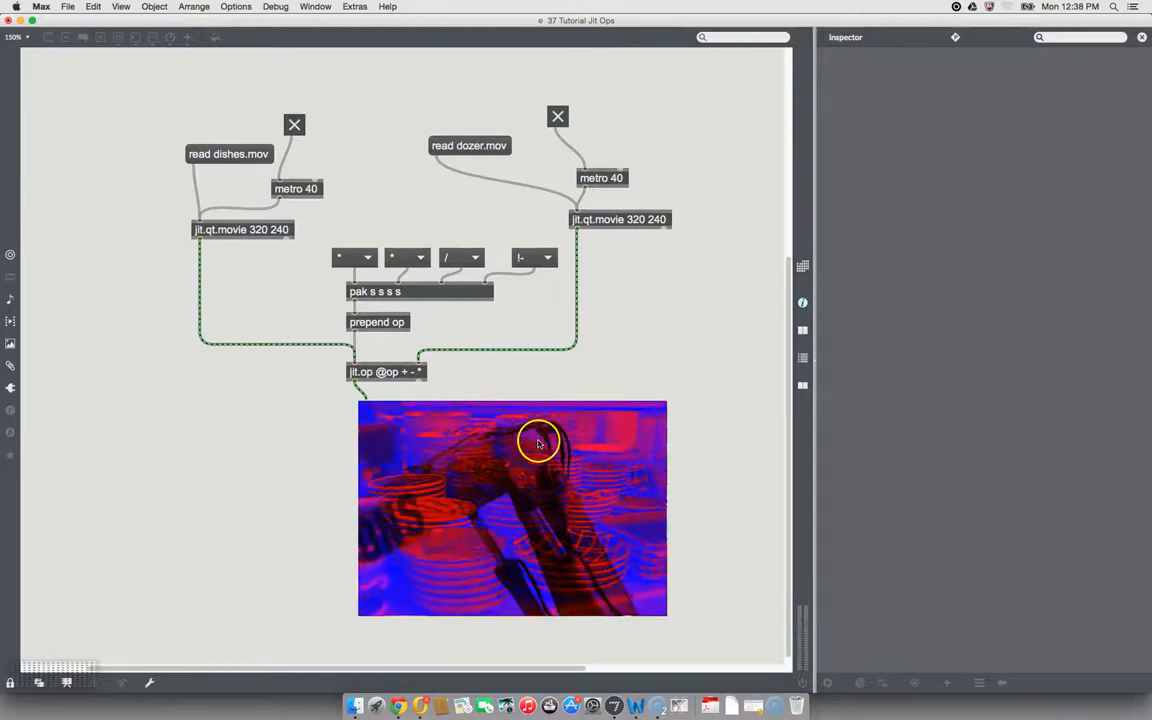
mouse_move(585, 376)
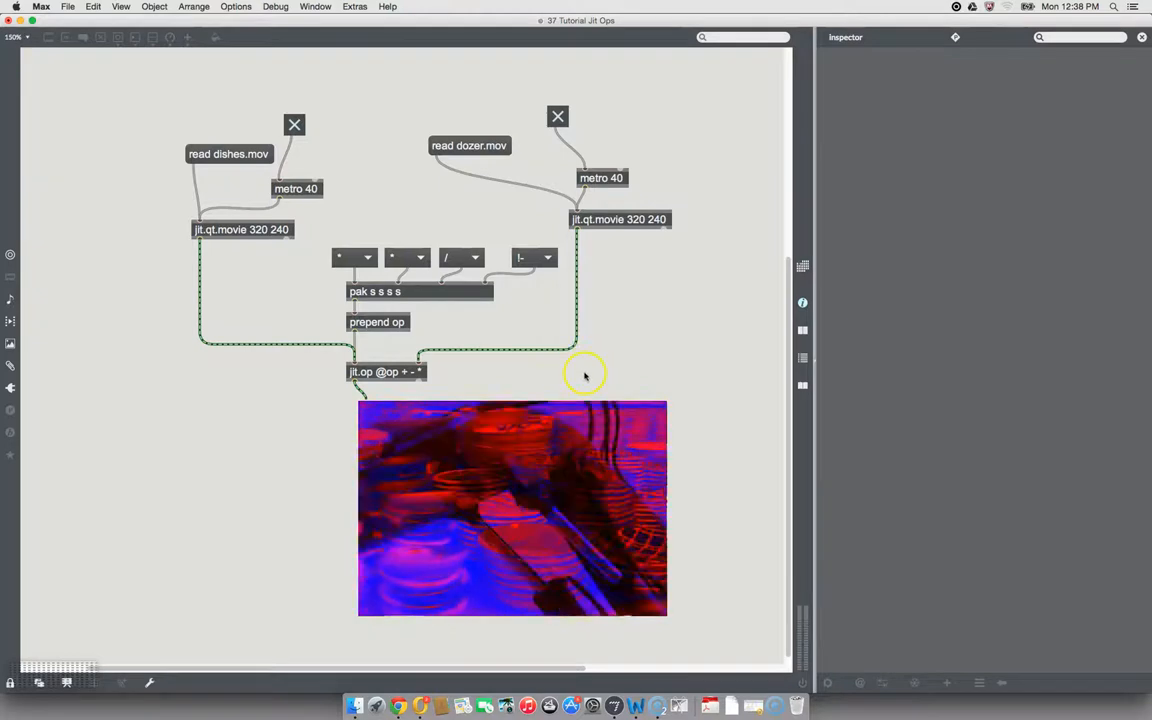